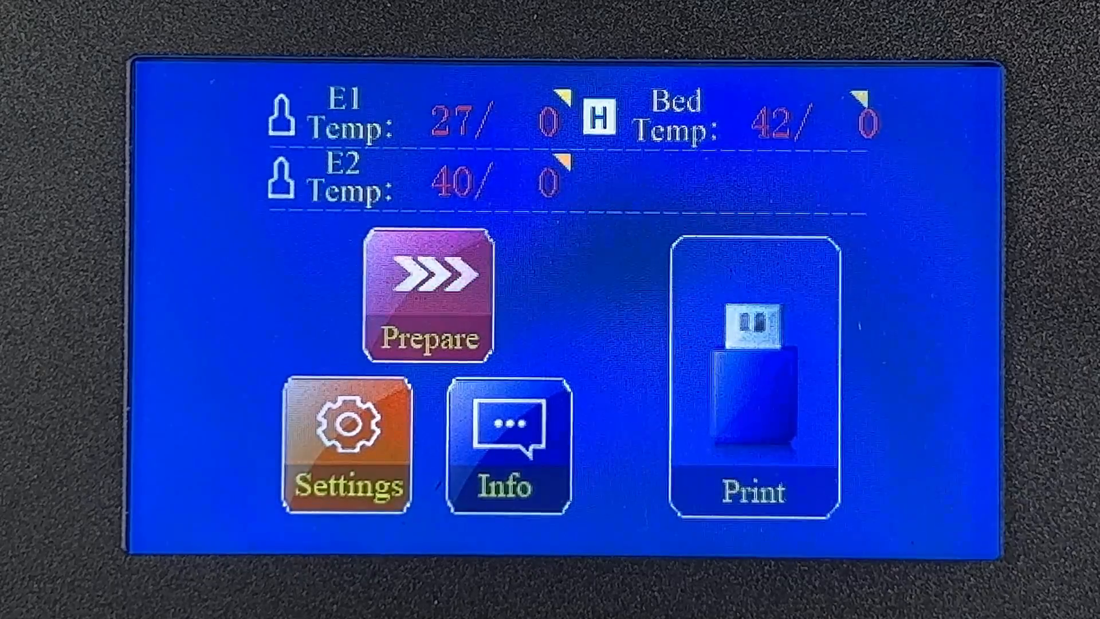
- Browse the USB file list on the touchscreen and choose Rabbit.gcode
left_click(754, 378)
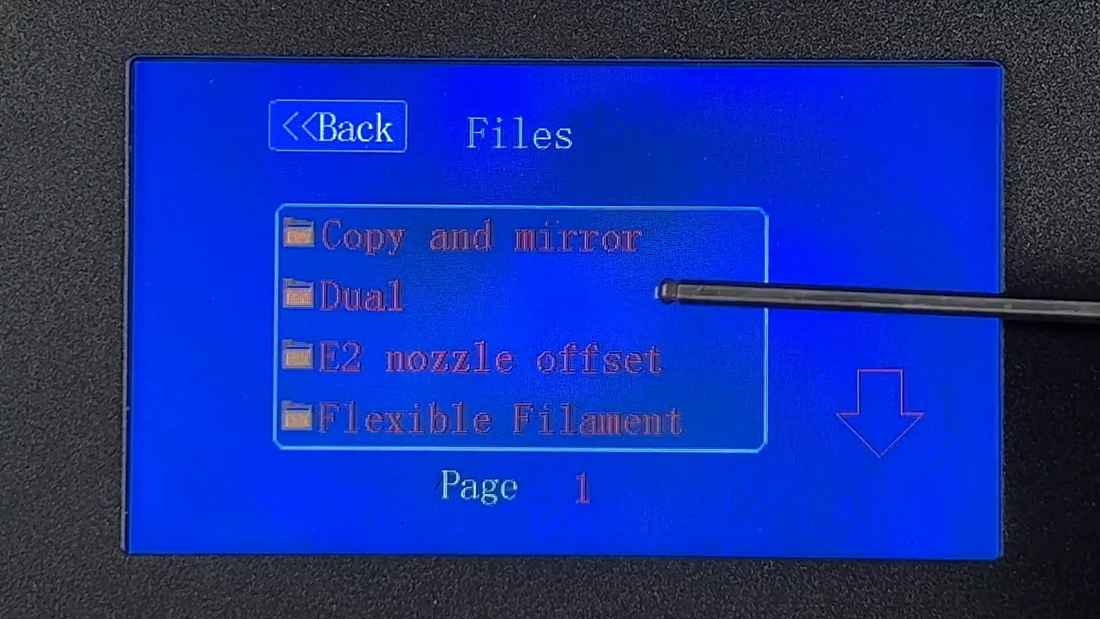
left_click(883, 414)
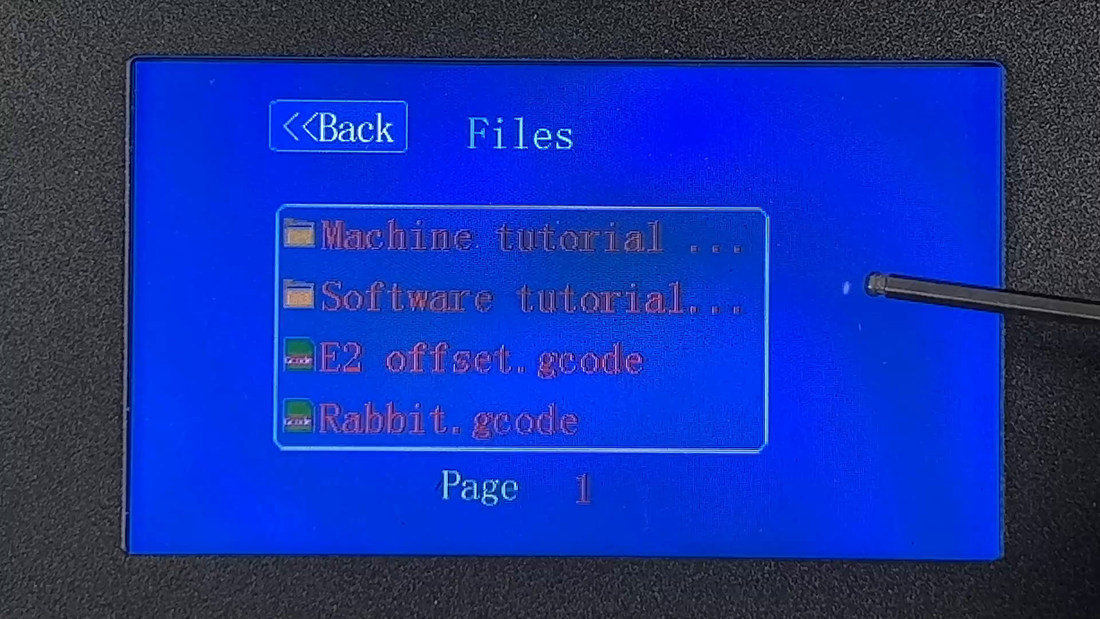
mouse_move(646, 421)
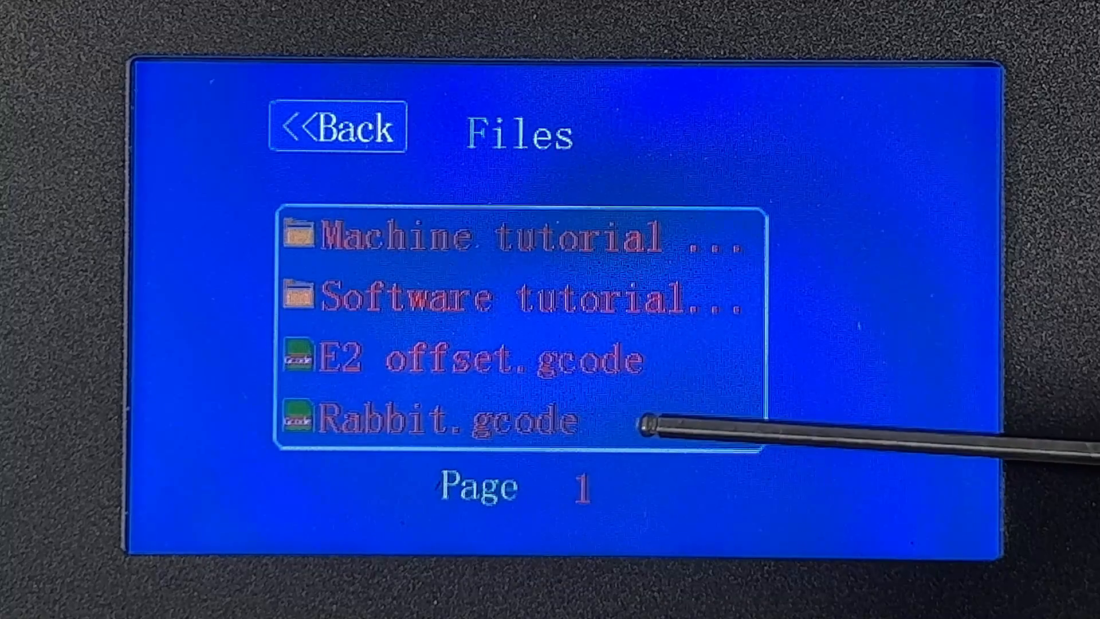
left_click(442, 421)
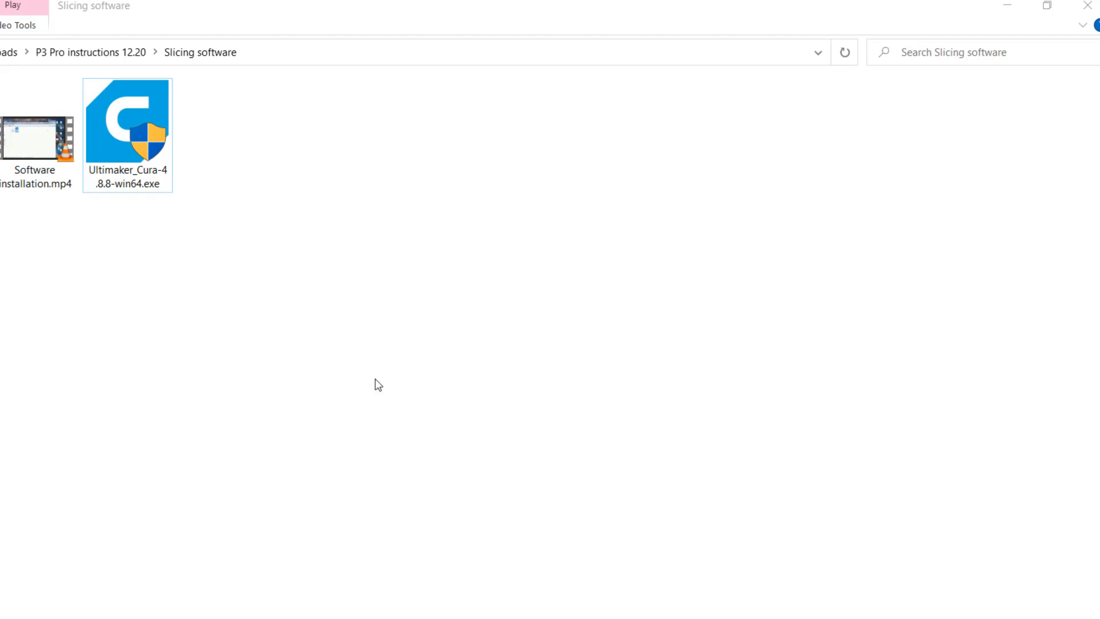
- Run Ultimaker_Cura-4.8.8-win64.exe and accept the default install folder
double_click(127, 119)
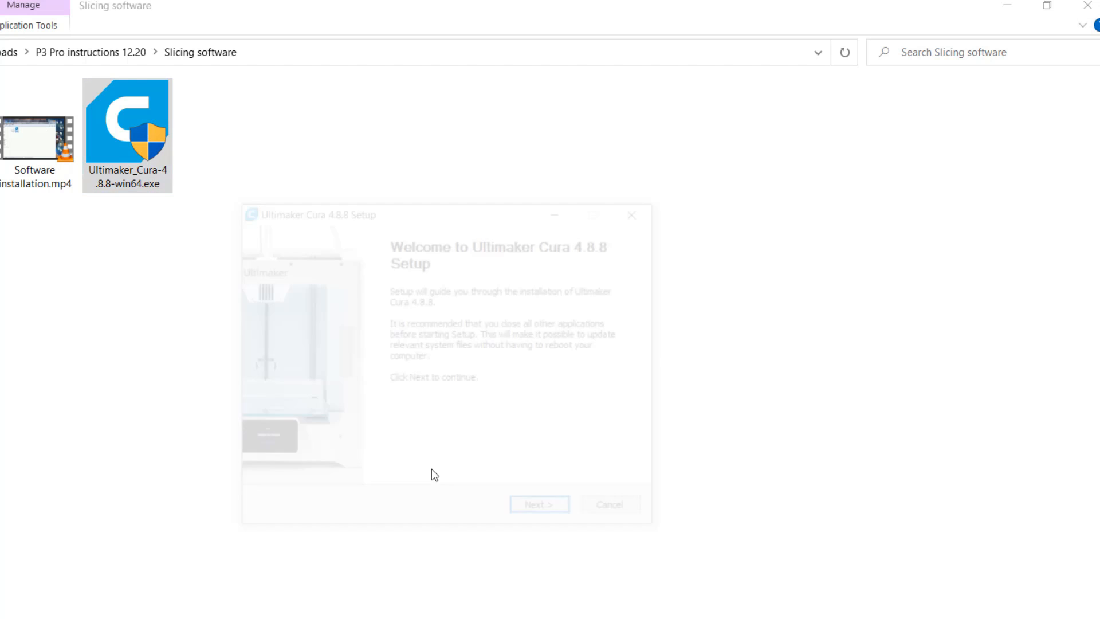
left_click(539, 504)
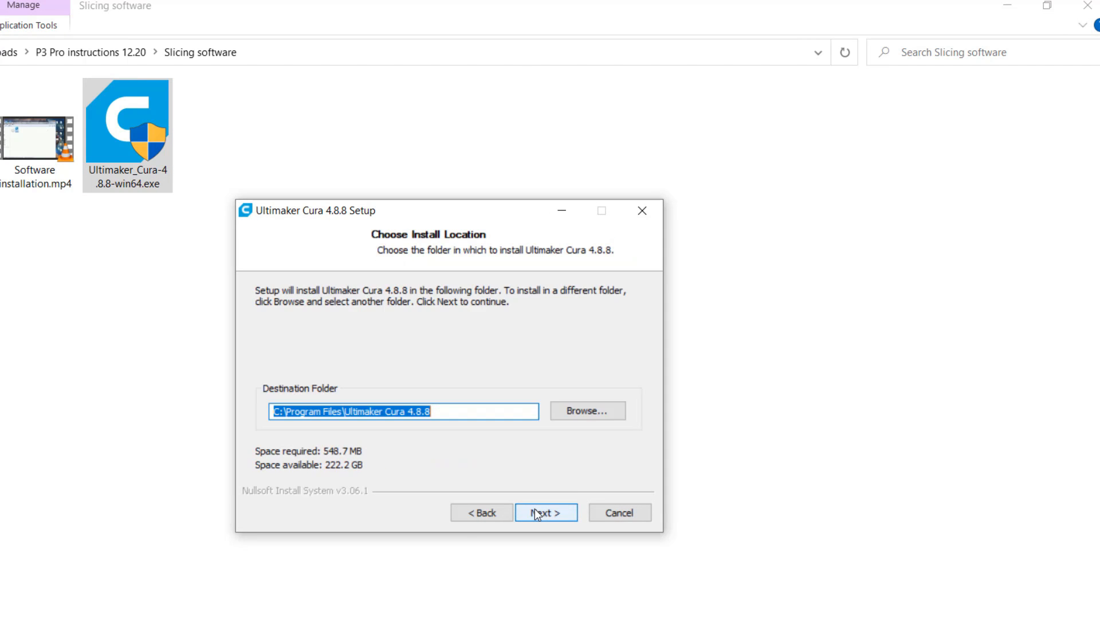
left_click(545, 513)
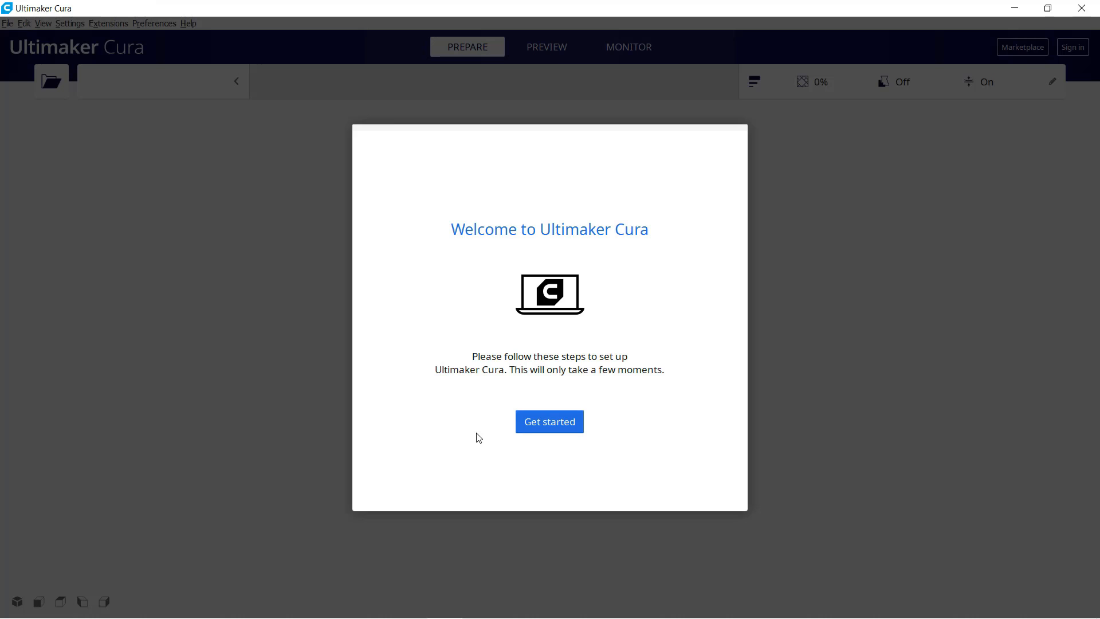
- Complete Cura's first-run welcome, user agreement and data collection pages
left_click(550, 421)
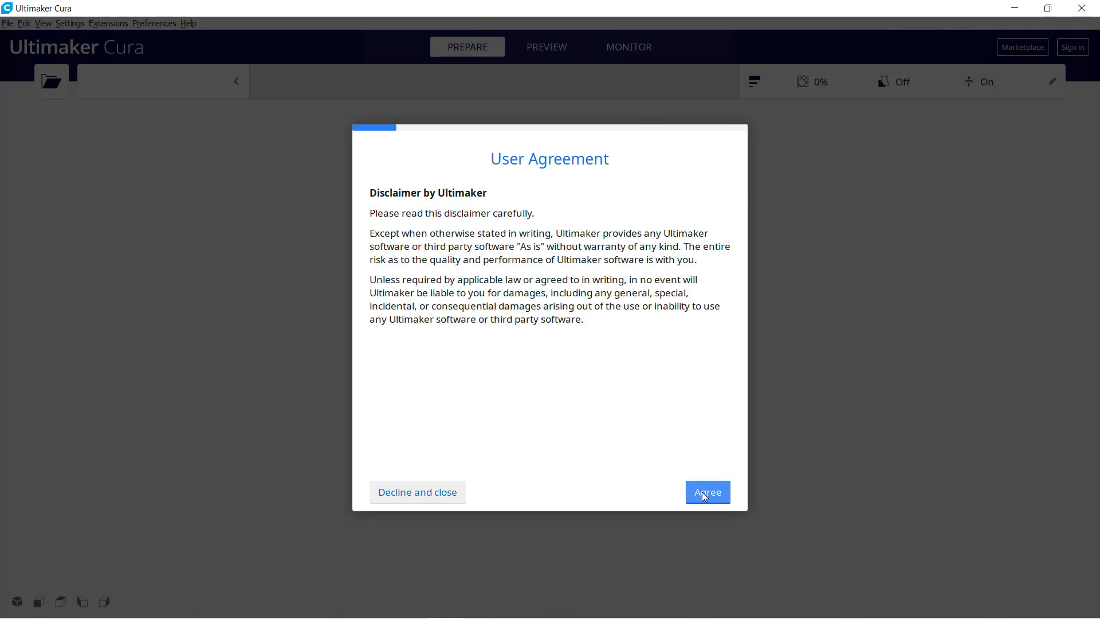
left_click(707, 492)
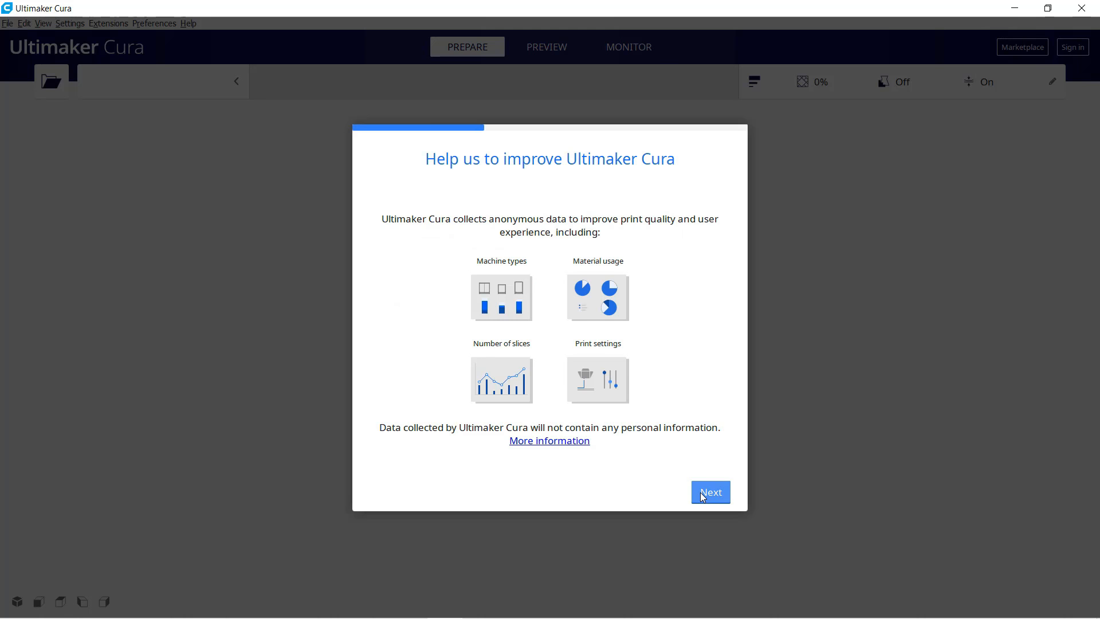
left_click(710, 491)
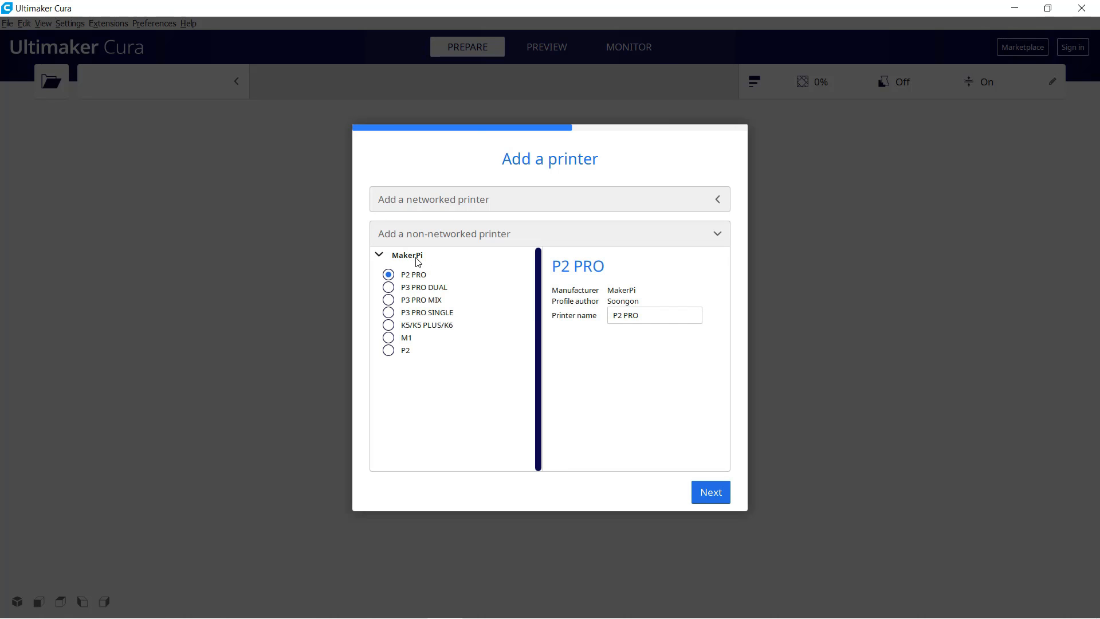
- Add the MakerPi P3 PRO SINGLE and DUAL printers and make P3 PRO SINGLE active
left_click(388, 313)
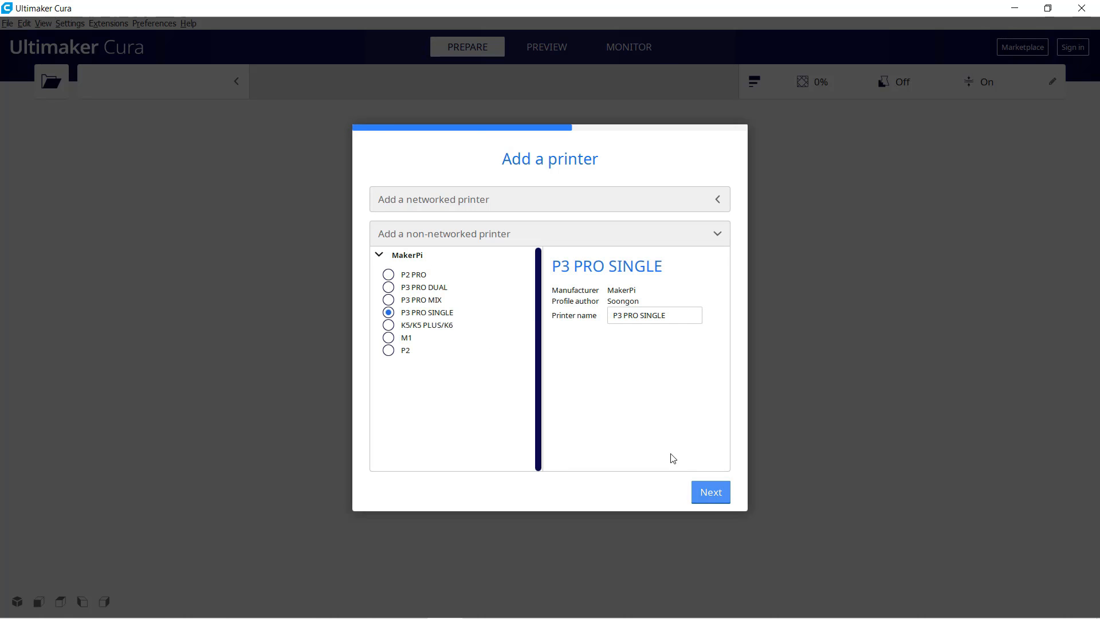
left_click(710, 492)
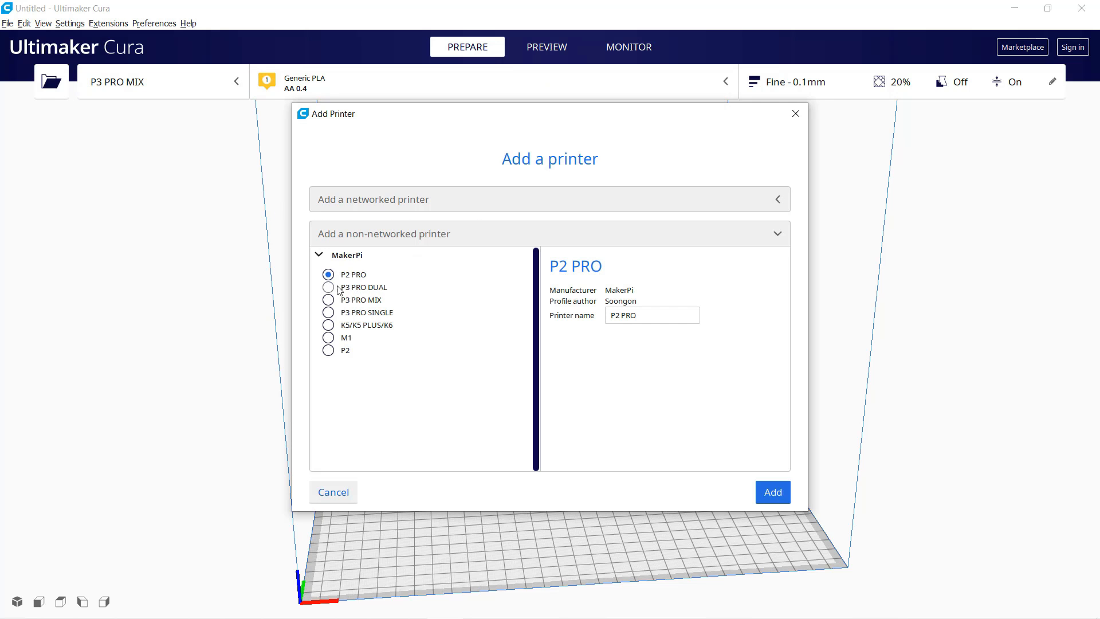
left_click(328, 300)
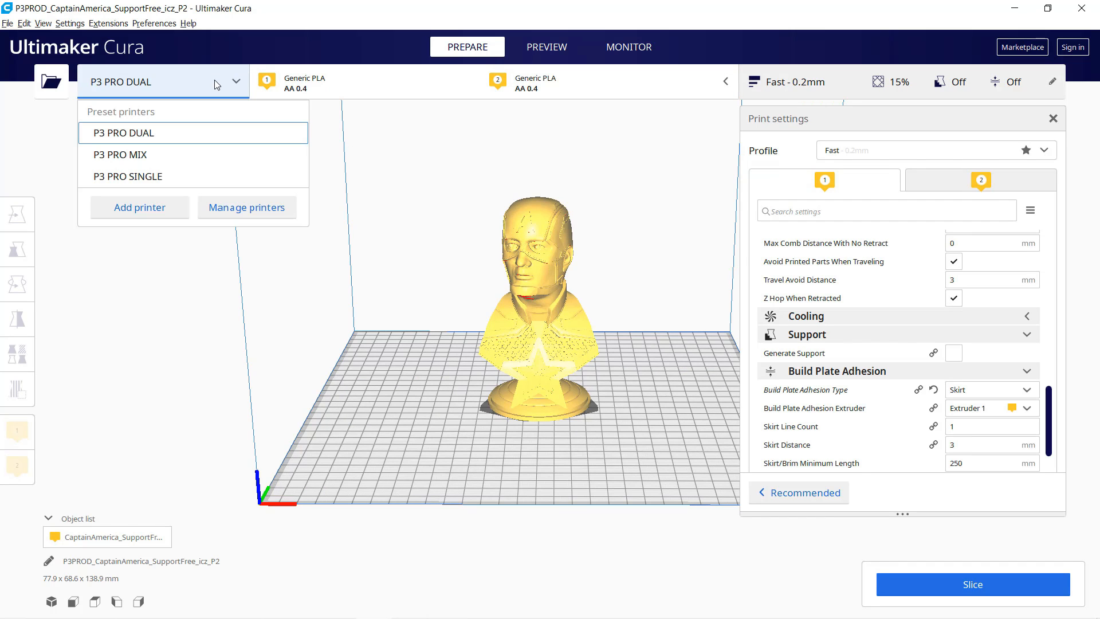
left_click(128, 176)
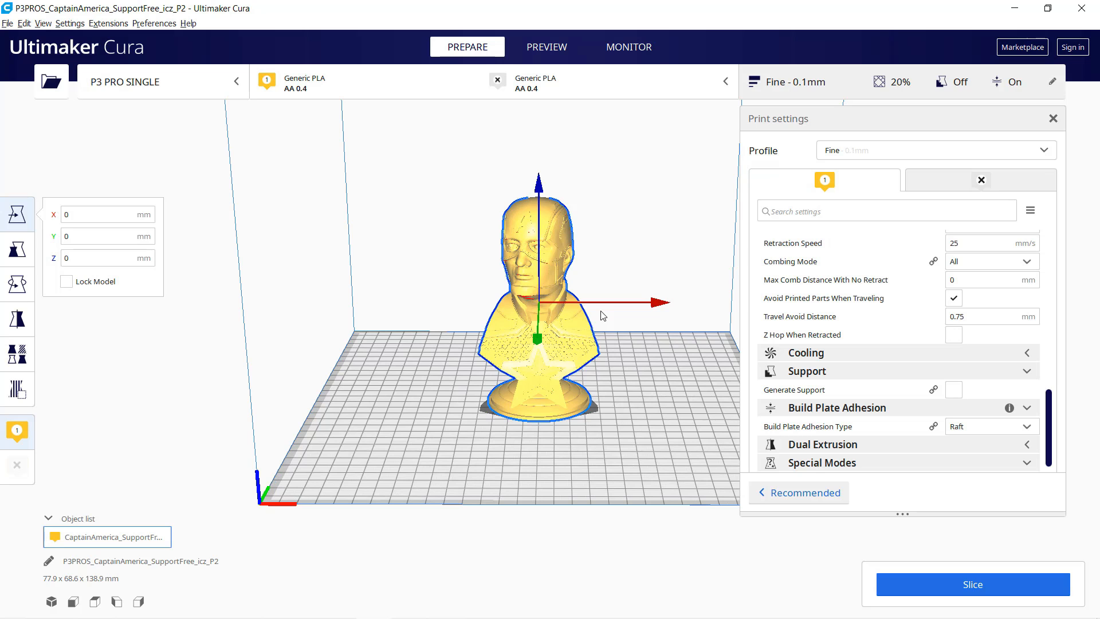